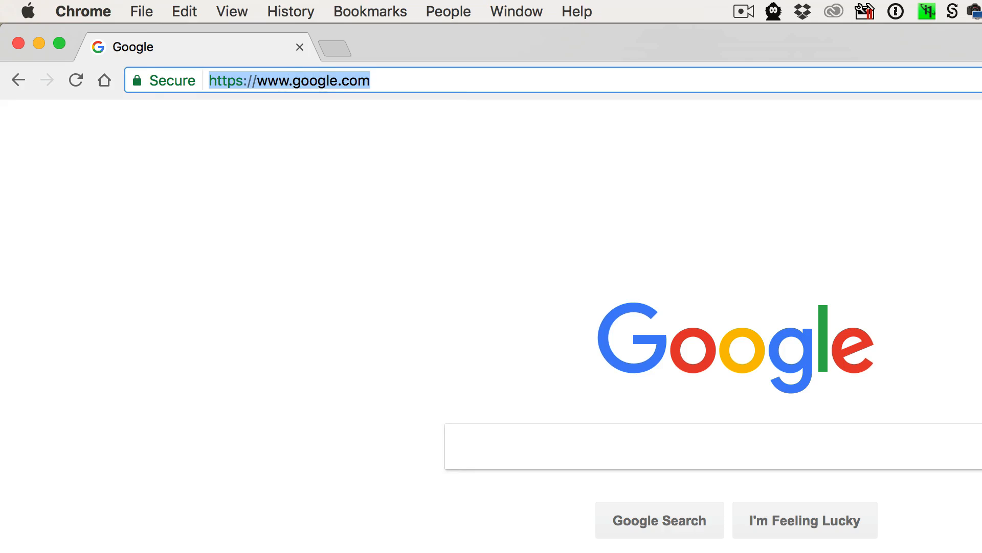
Step: Enter sketchup.com in Chrome's address bar before switching to the desk model in SketchUp
text(sketchup.com)
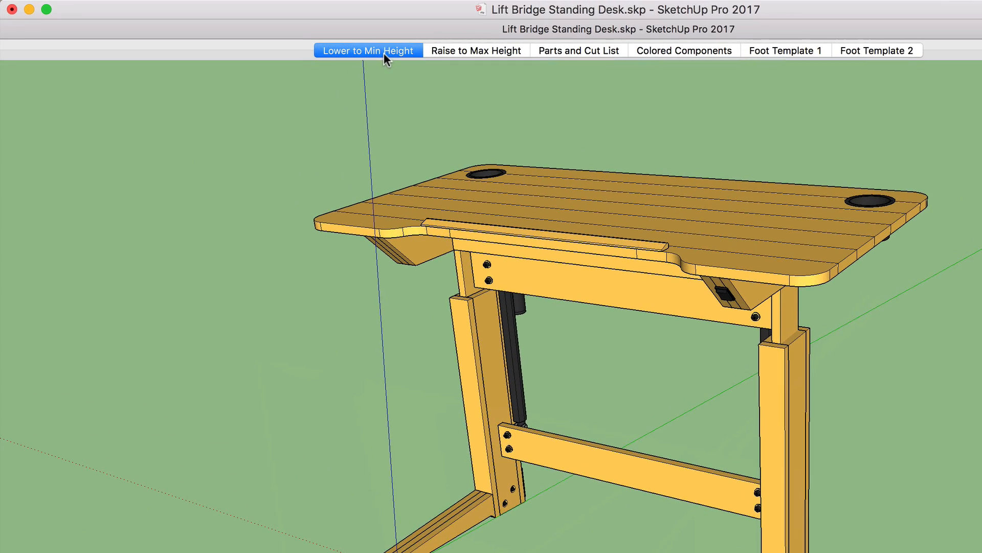
Step: Step through the Lower to Min Height, Raise to Max Height, Foot Template 1 and 2 scenes, ending on Foot Template 1
click(476, 50)
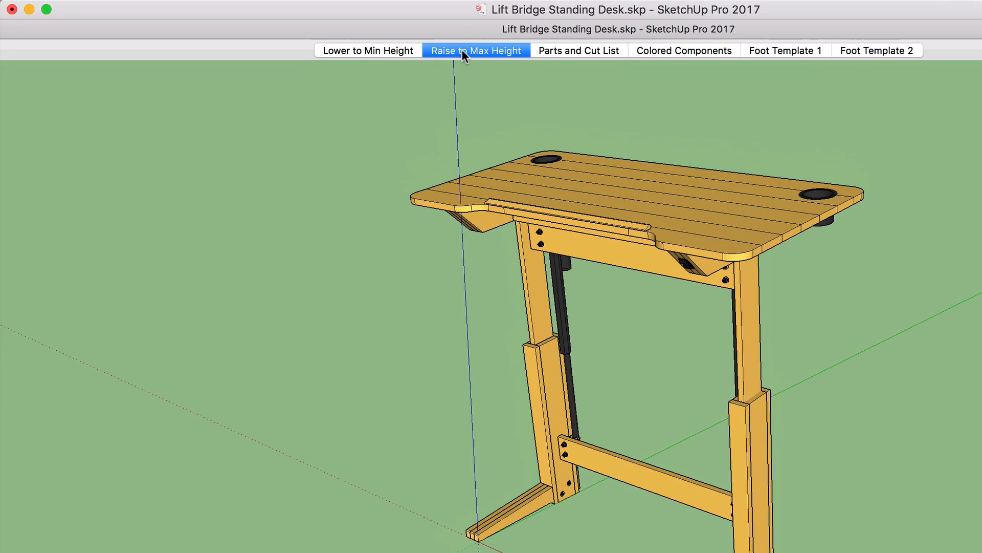
click(357, 49)
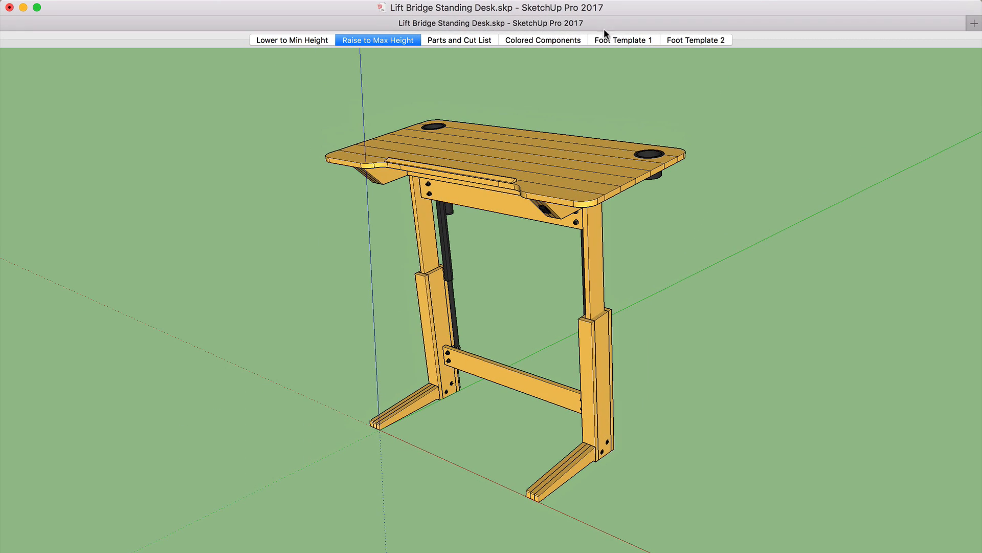
click(622, 40)
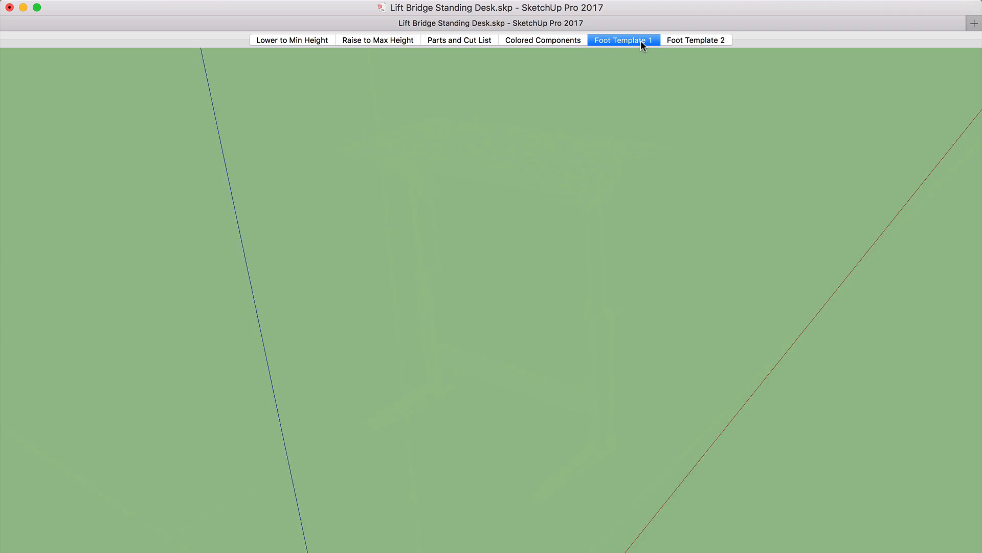
click(695, 40)
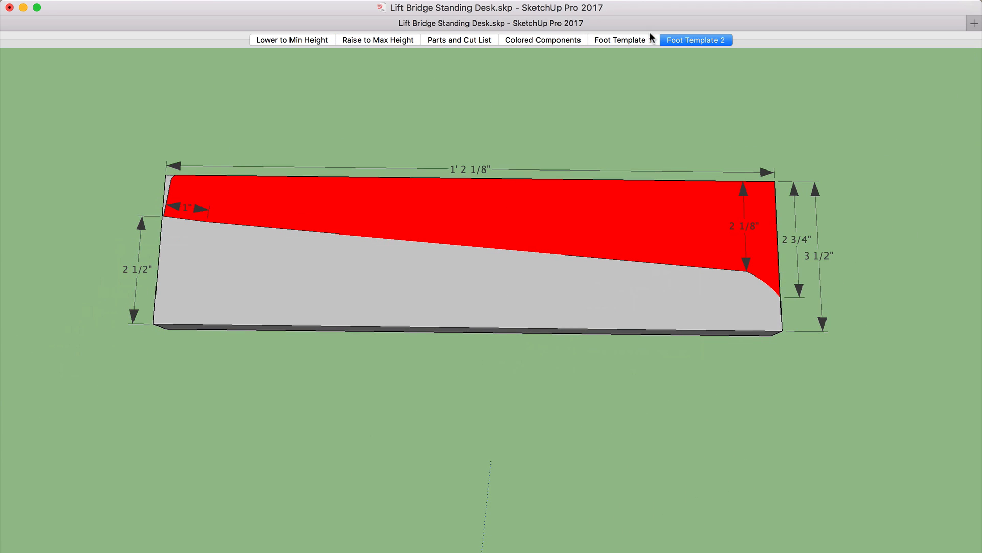
click(622, 40)
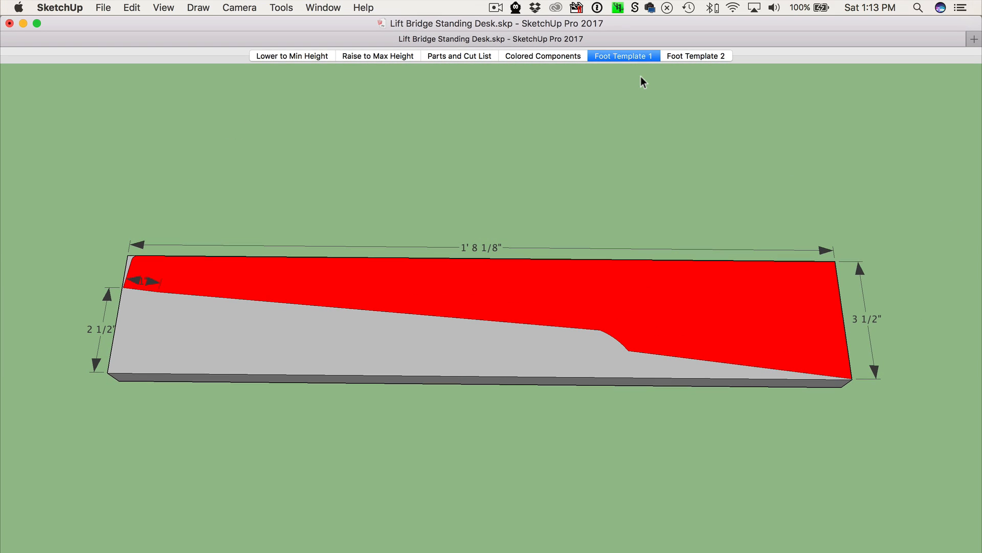
mouse_move(494, 285)
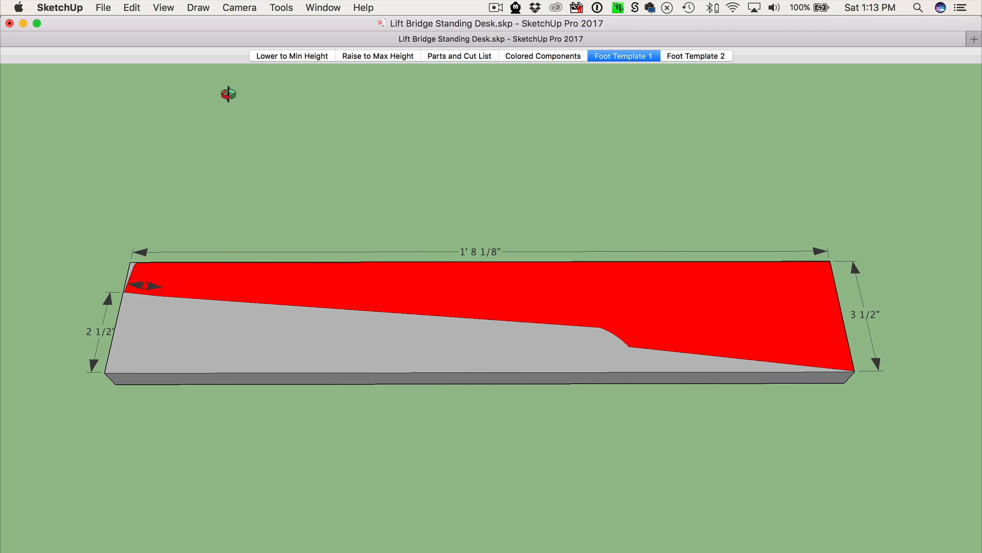
mouse_move(229, 100)
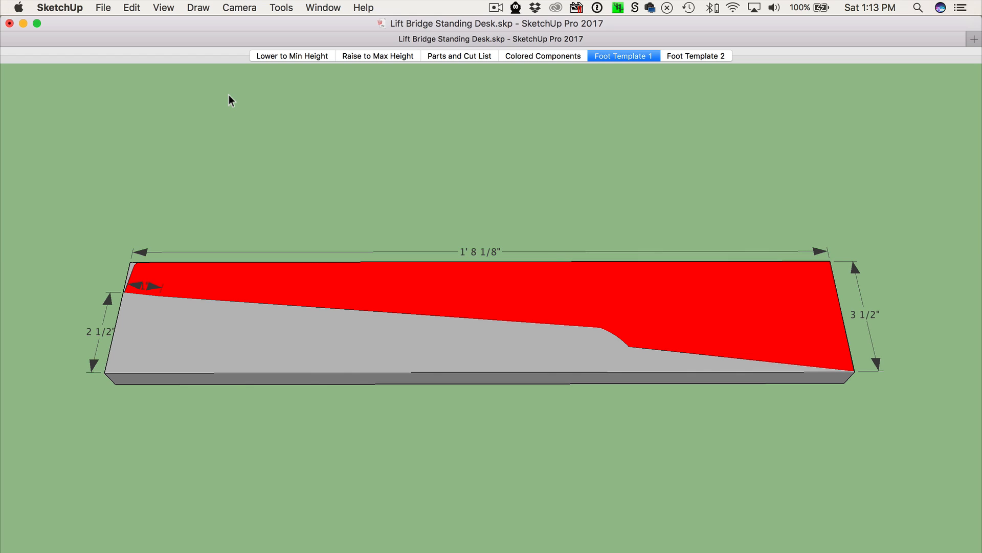
Step: Switch the camera to the standard Top view so the foot template lies flat
click(282, 8)
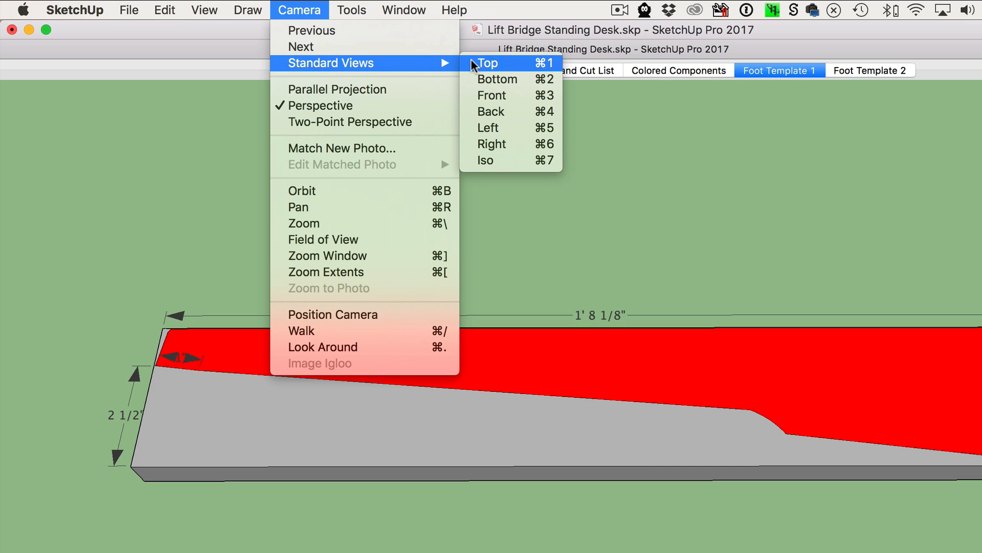
click(487, 62)
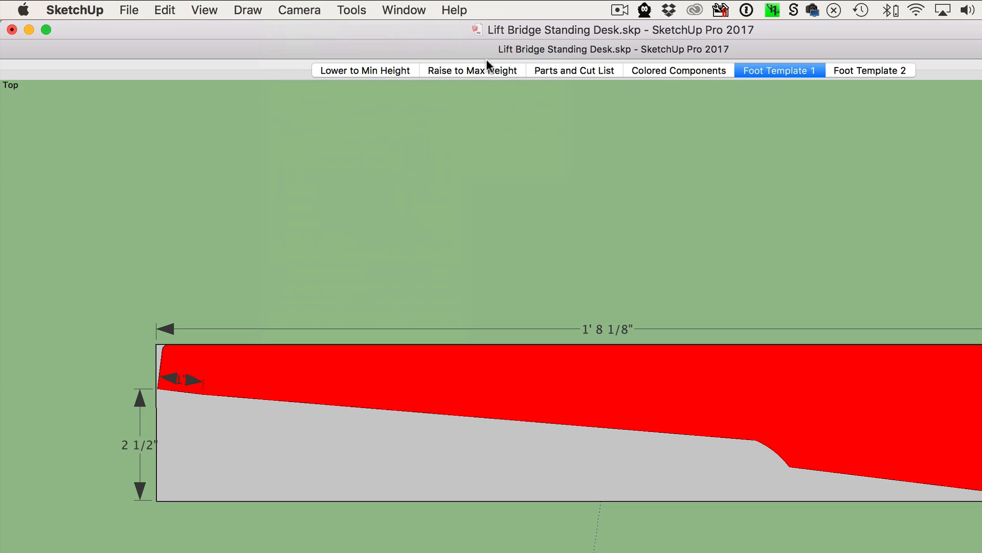
click(299, 10)
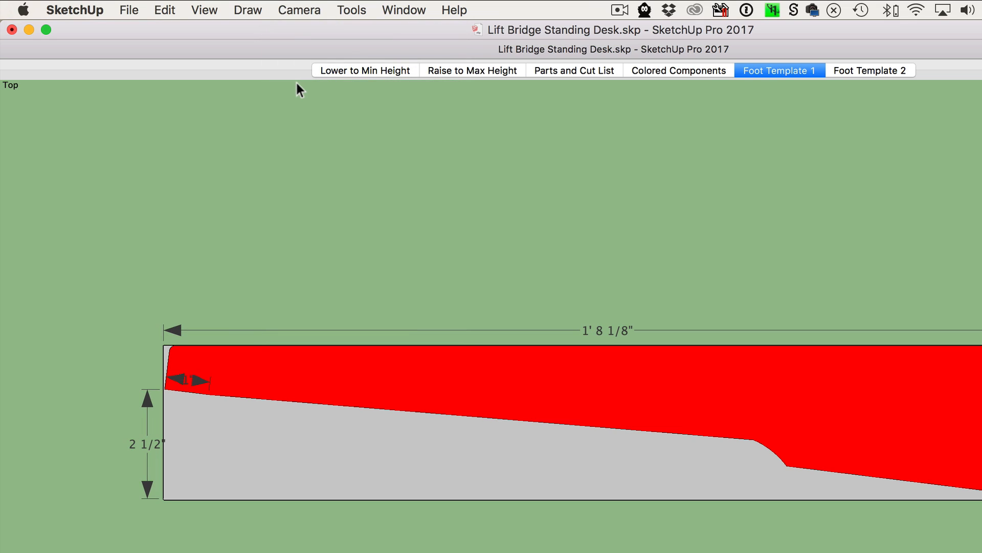
click(128, 10)
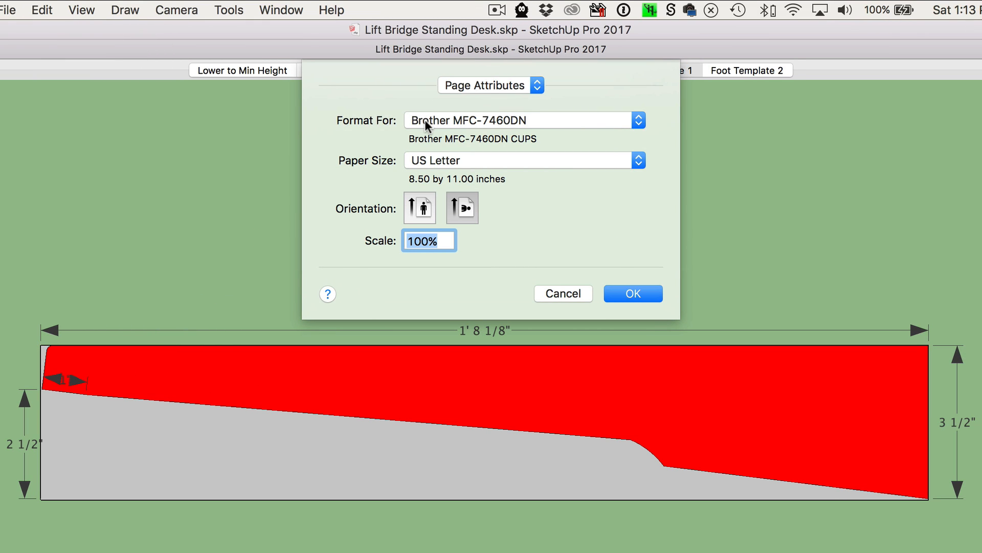
mouse_move(351, 112)
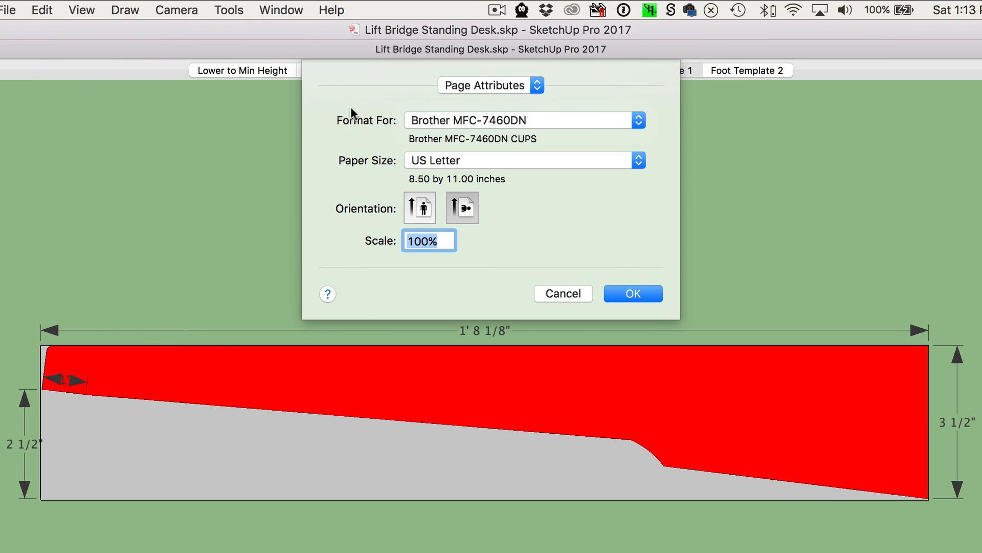
Step: Keep US Letter as the paper size in landscape at 100% scale and confirm the page setup
click(638, 160)
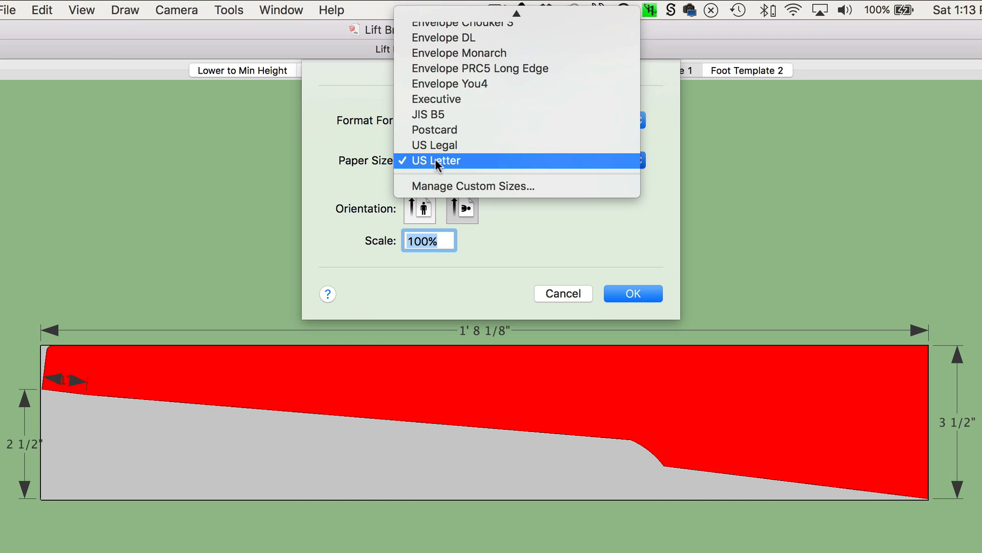
click(434, 160)
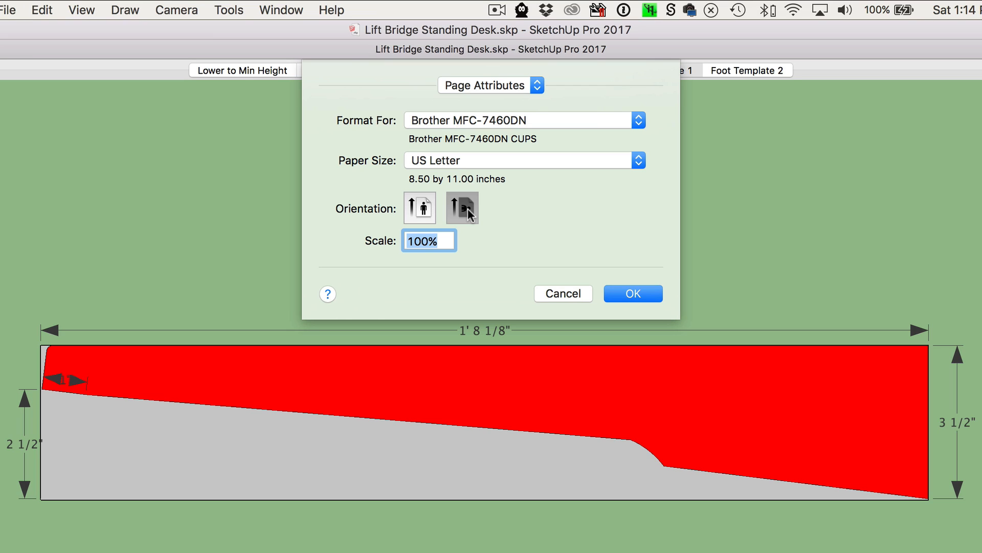
mouse_move(511, 220)
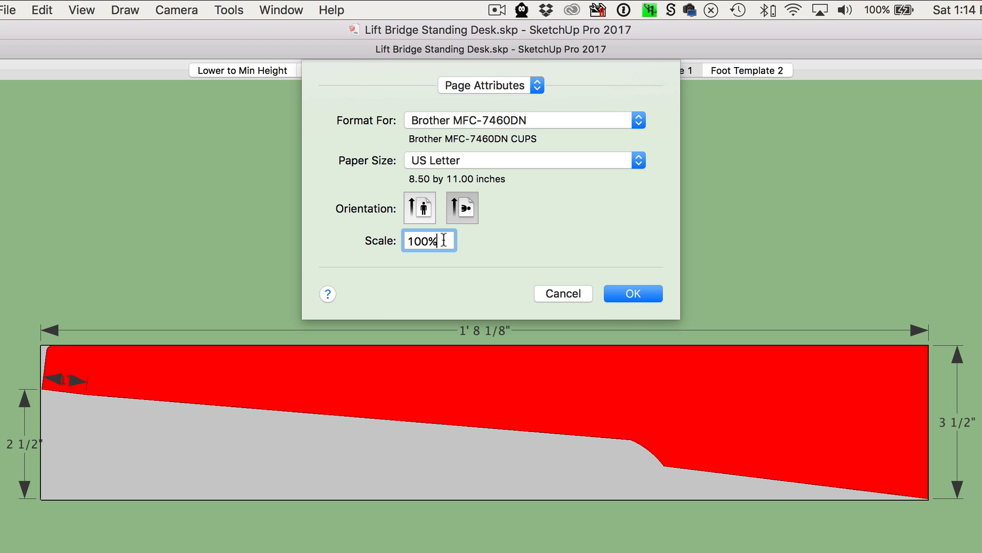
click(633, 293)
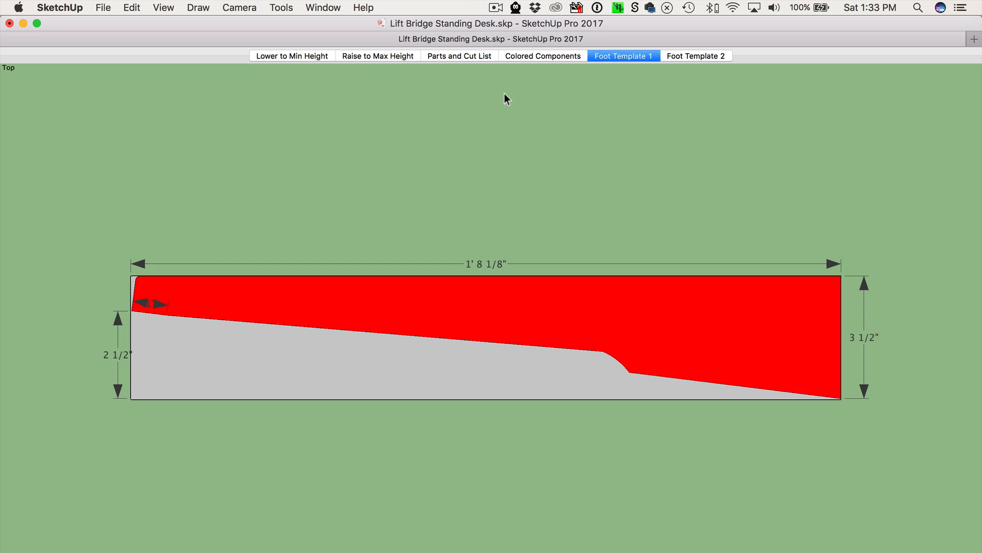
Step: In Document Setup, turn off Fit View to Page and set a 1" drawing to 1" model scale spanning 6 pages
click(103, 8)
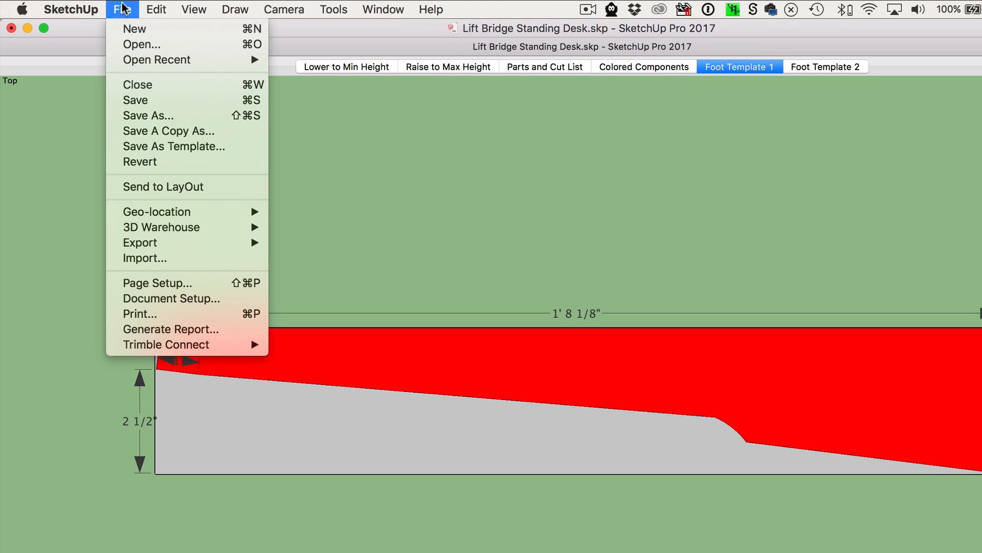
mouse_move(187, 298)
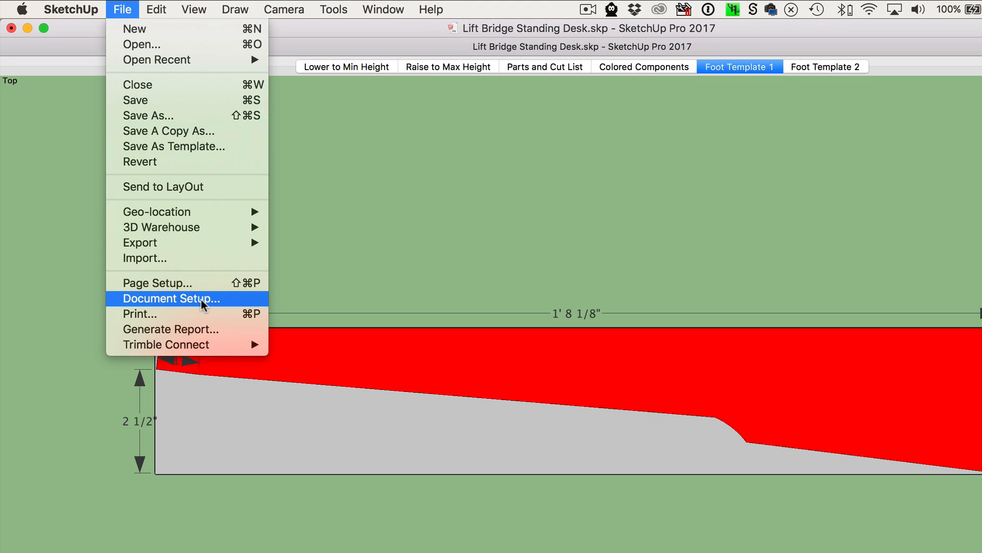
click(167, 298)
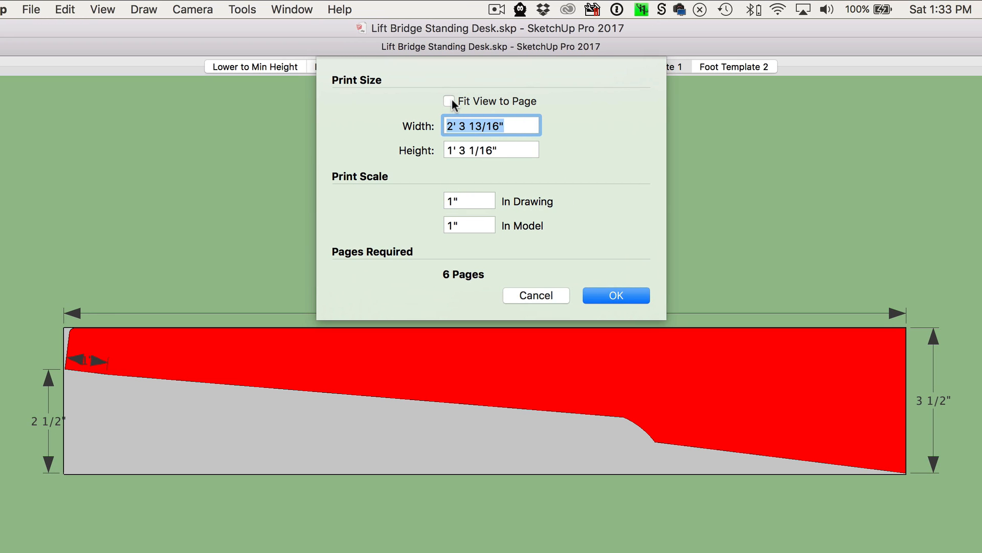
click(449, 102)
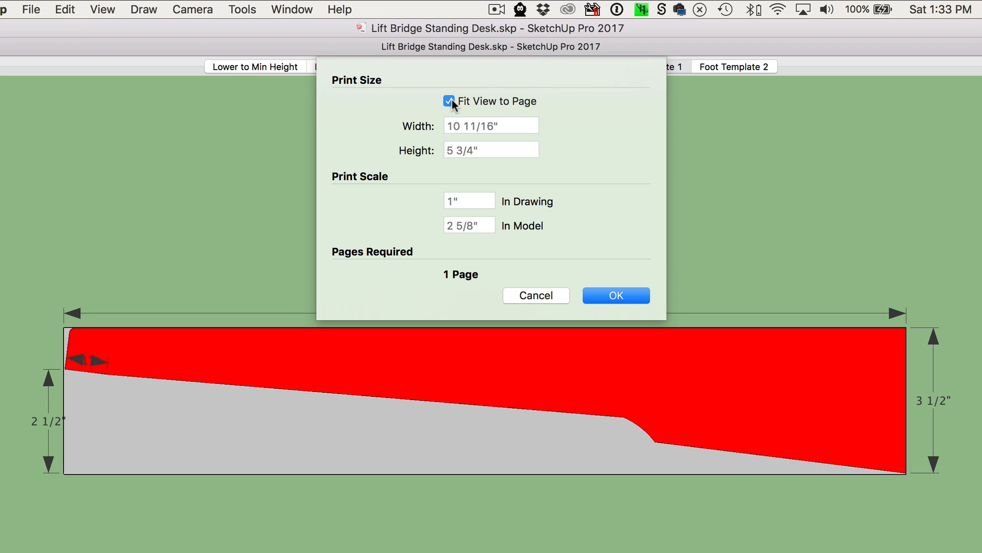
click(449, 101)
text(1)
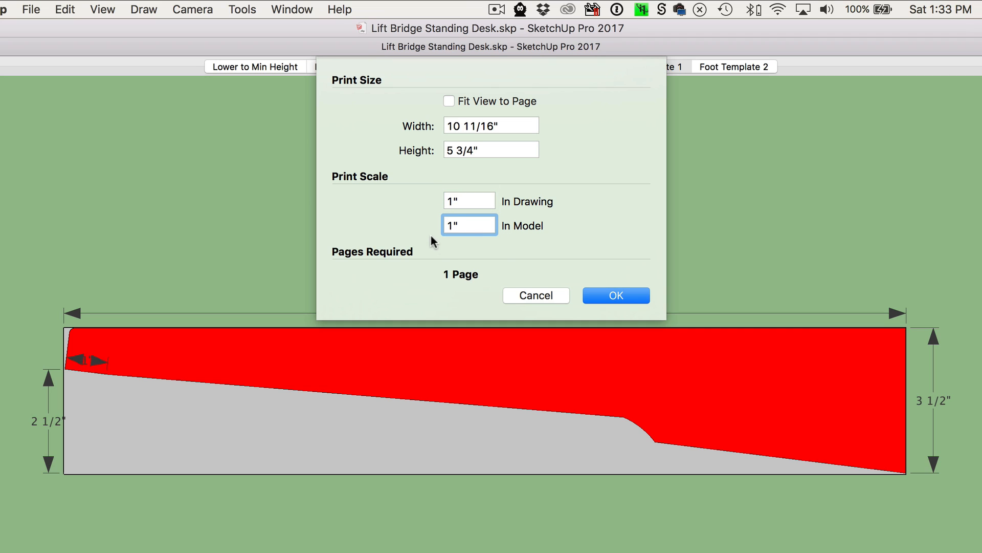
click(469, 201)
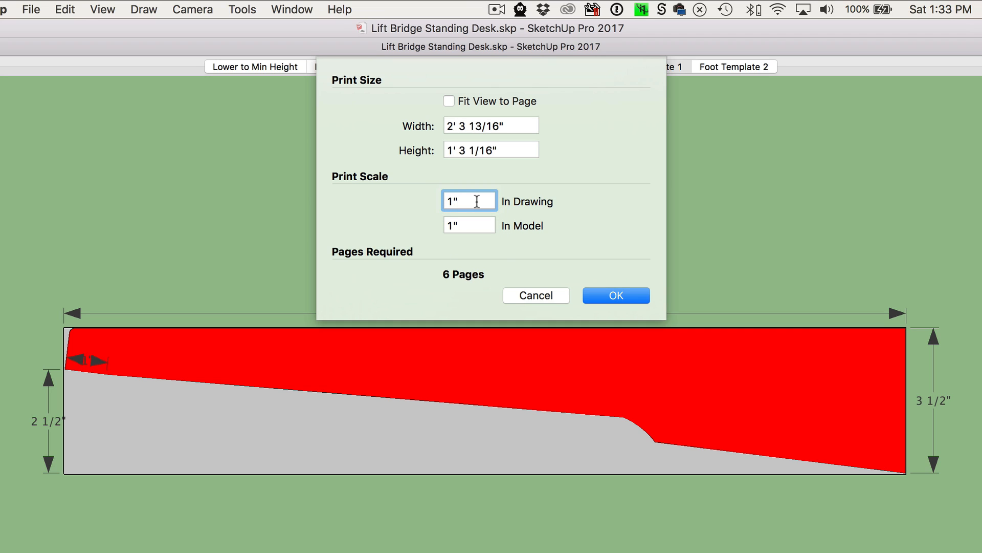
click(469, 225)
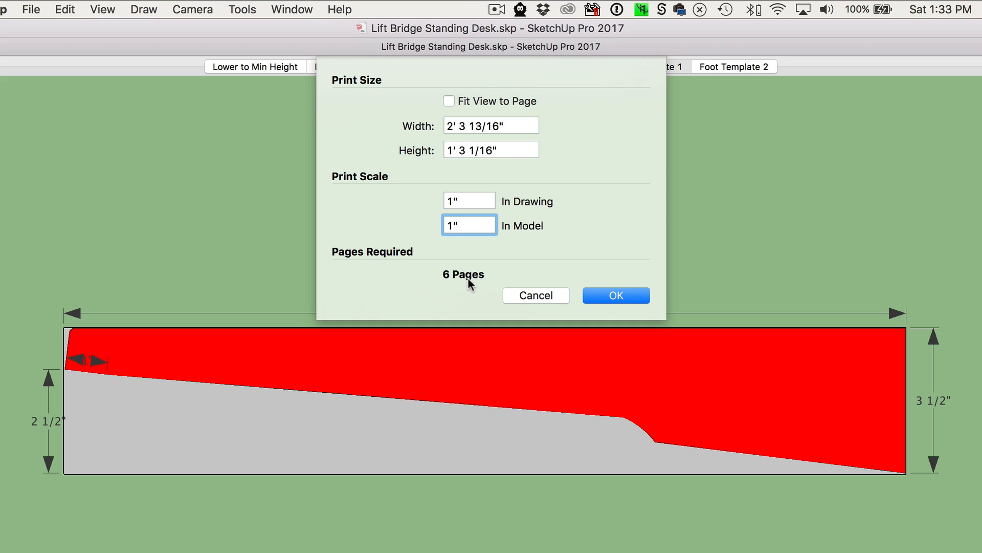
mouse_move(626, 265)
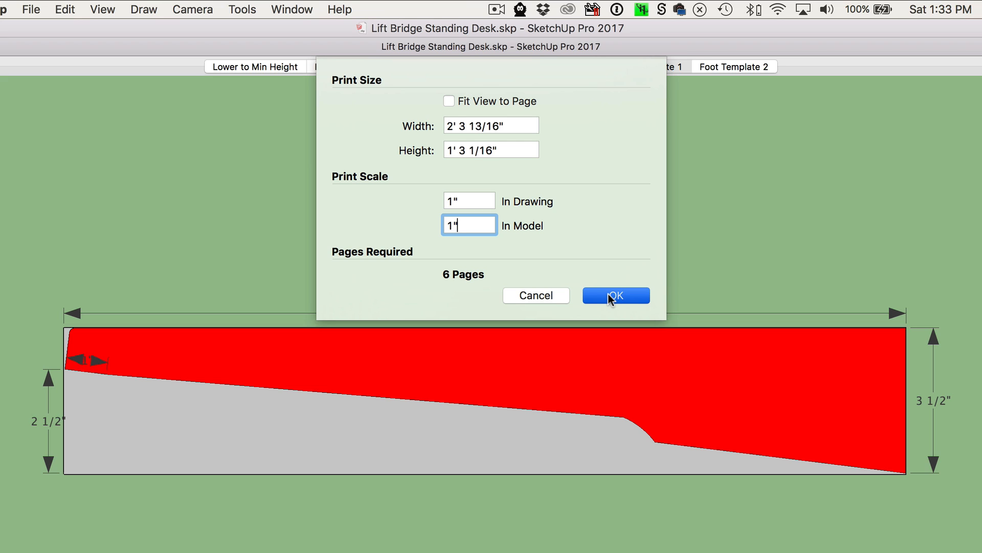
click(614, 296)
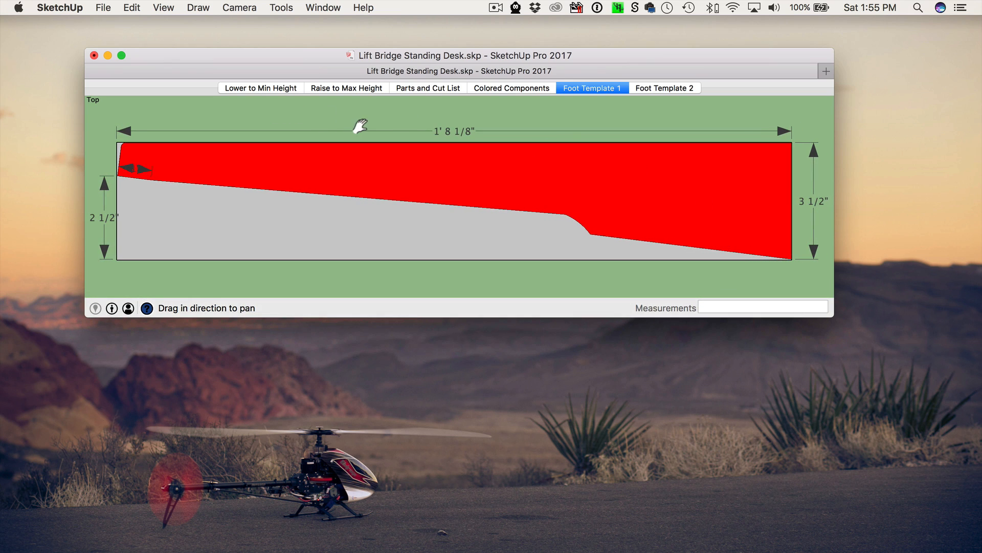
mouse_move(181, 216)
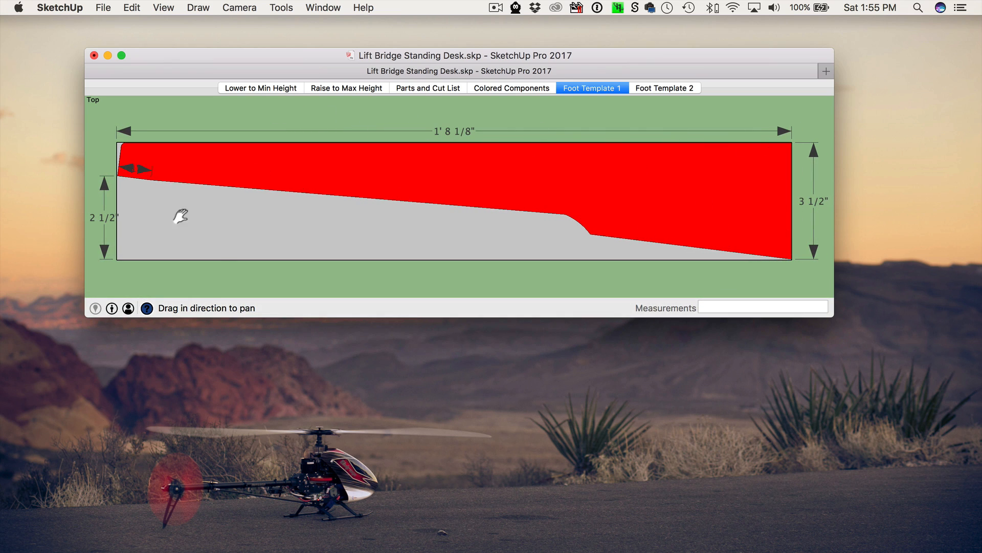
mouse_move(424, 219)
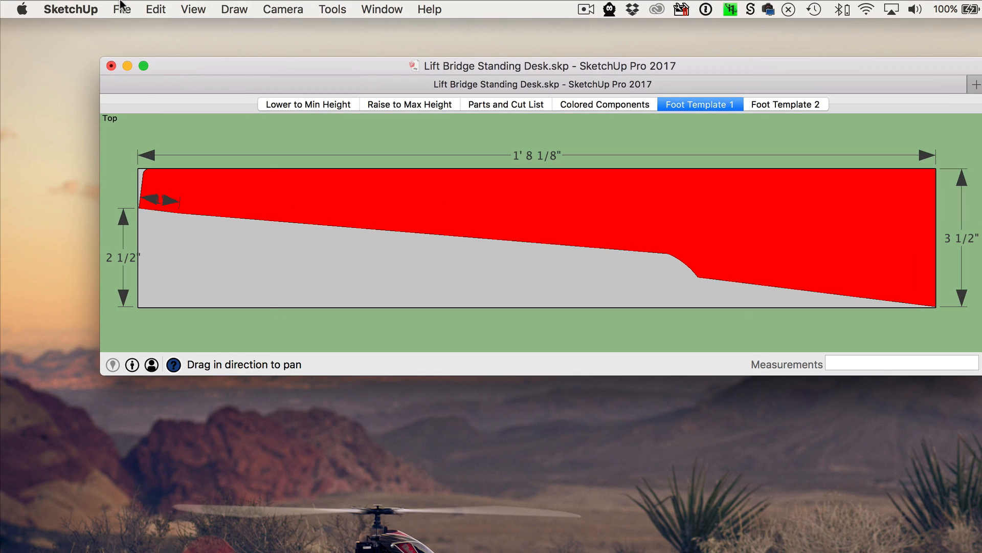
Step: Bring up the print dialog and preview the shaded template's pages 1 to 3 and back to page 1
click(122, 8)
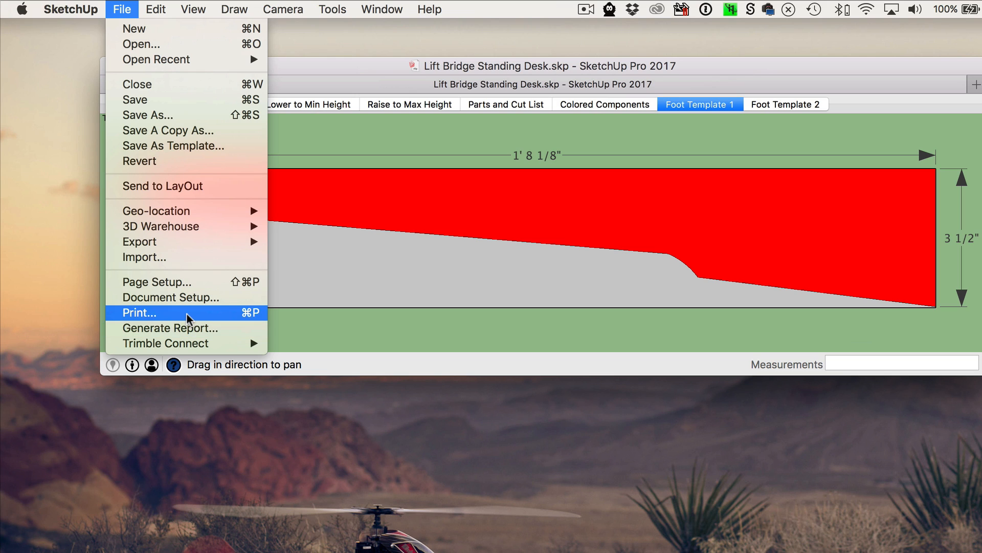
click(139, 312)
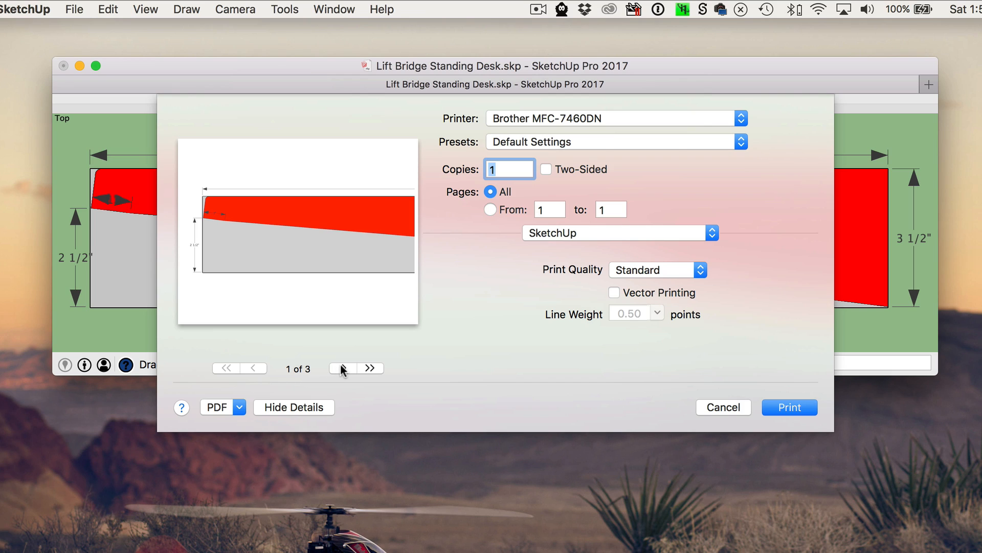
click(371, 368)
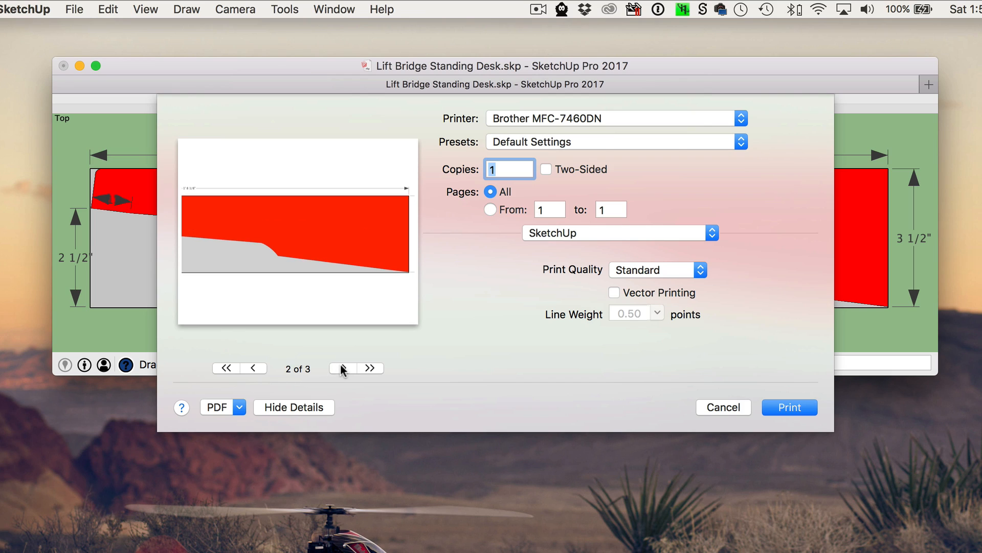
click(371, 368)
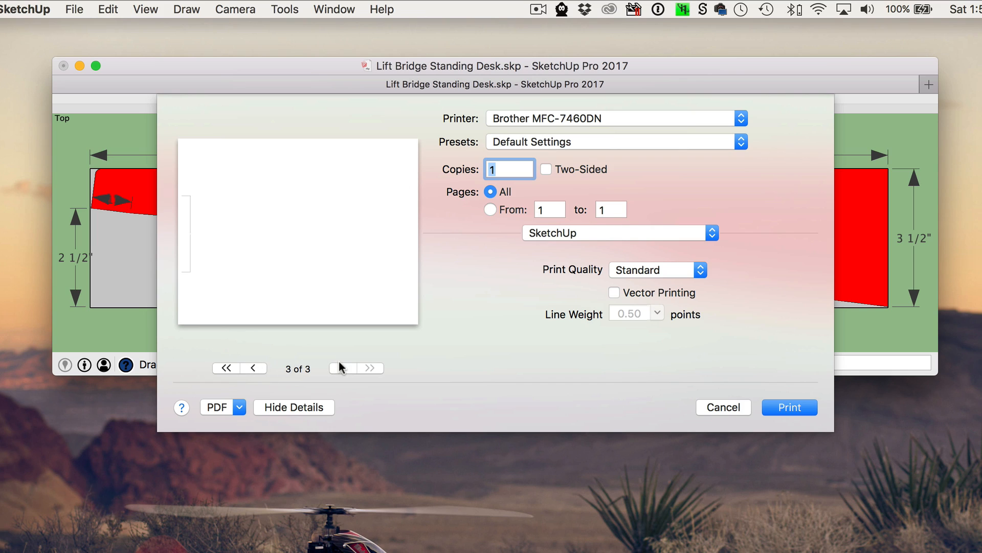
mouse_move(184, 280)
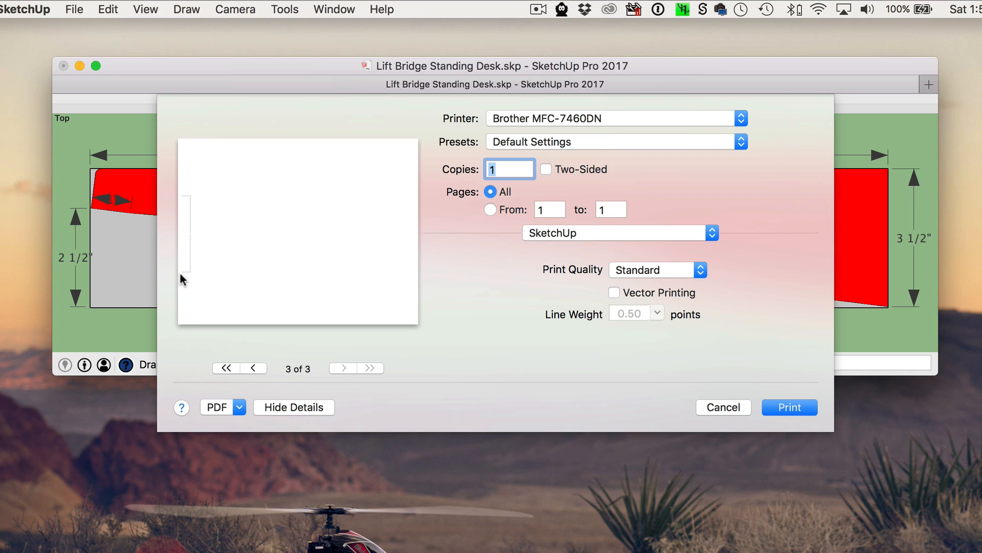
mouse_move(193, 241)
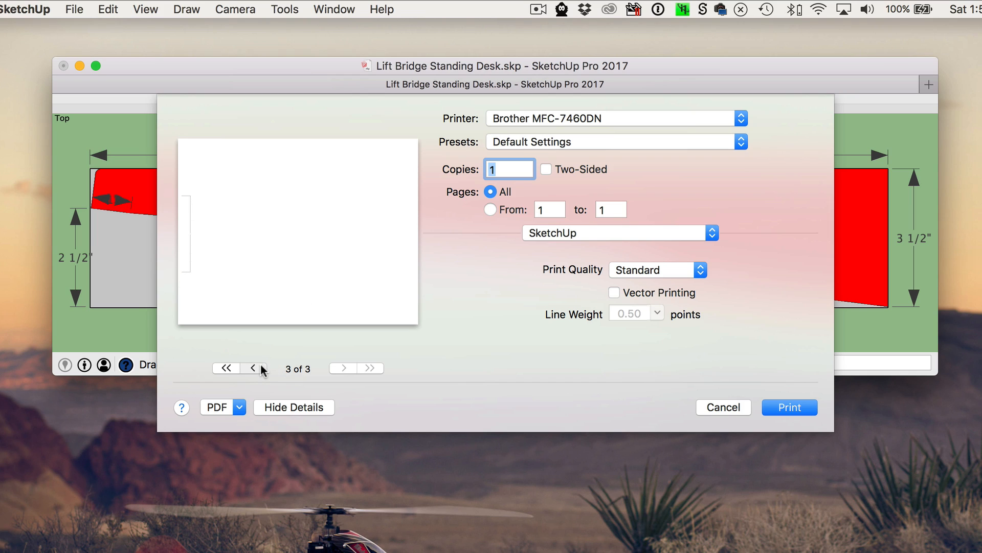
click(252, 368)
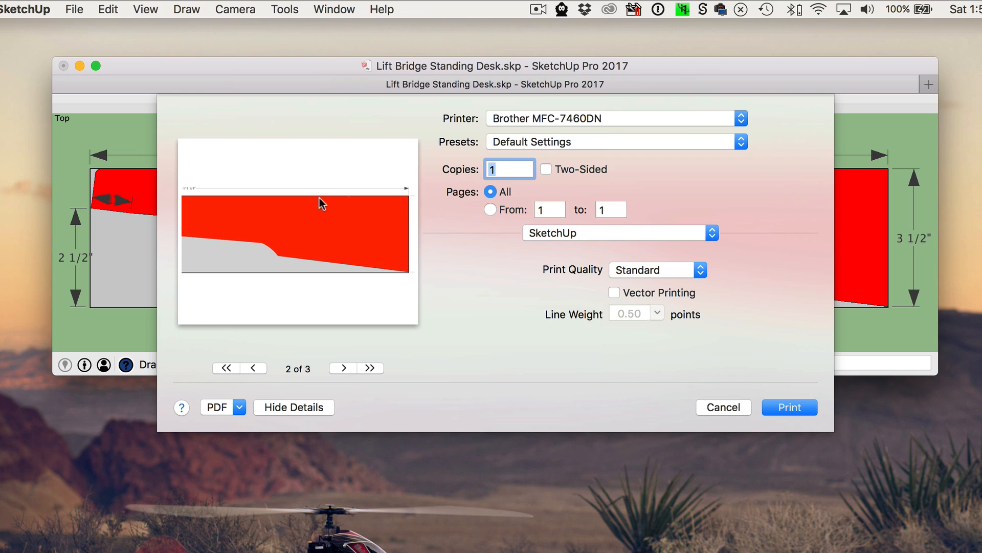
click(254, 368)
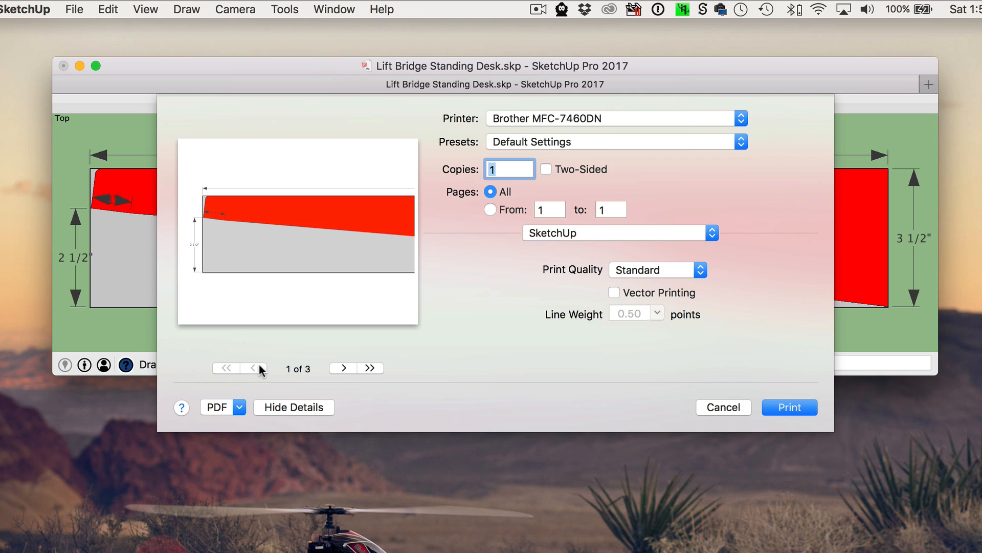
mouse_move(294, 362)
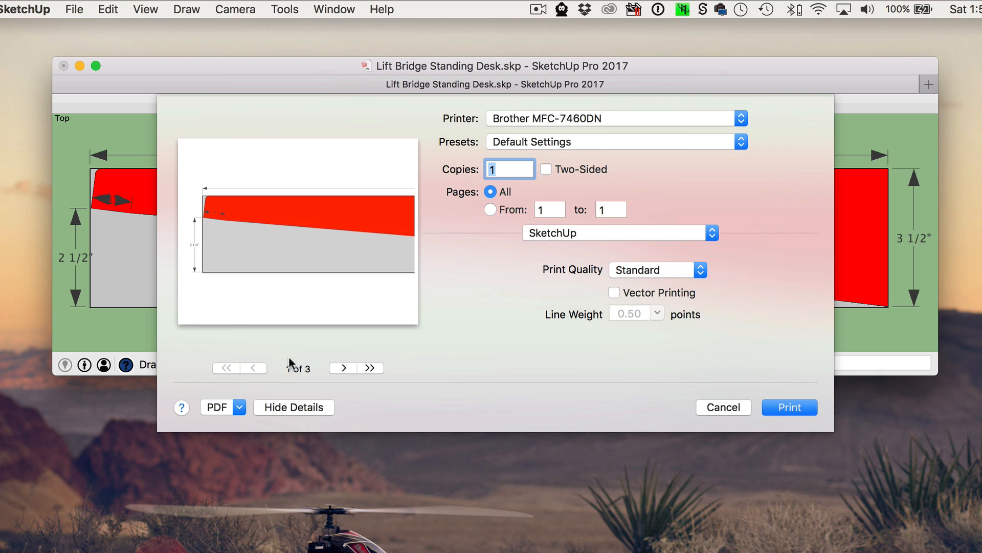
mouse_move(325, 367)
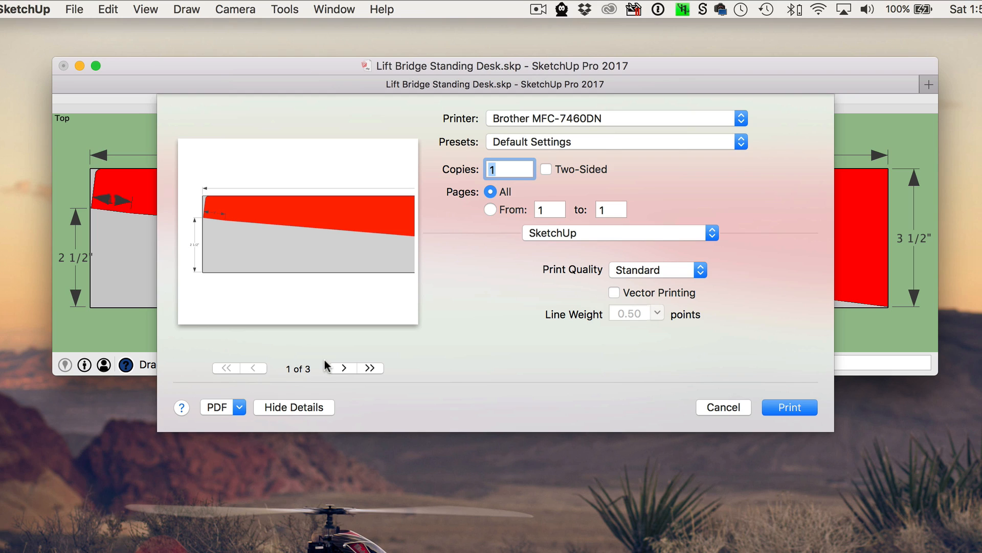
mouse_move(479, 341)
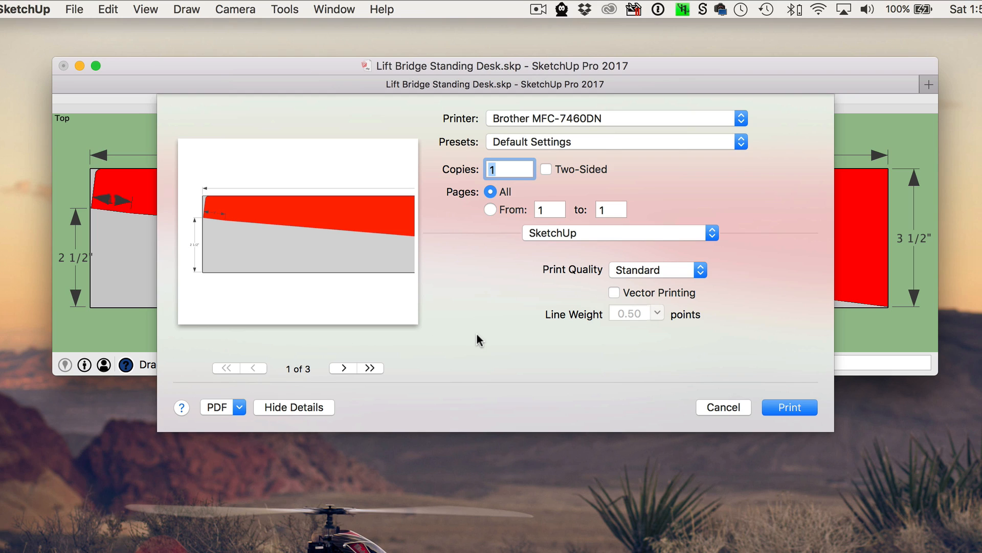
mouse_move(588, 275)
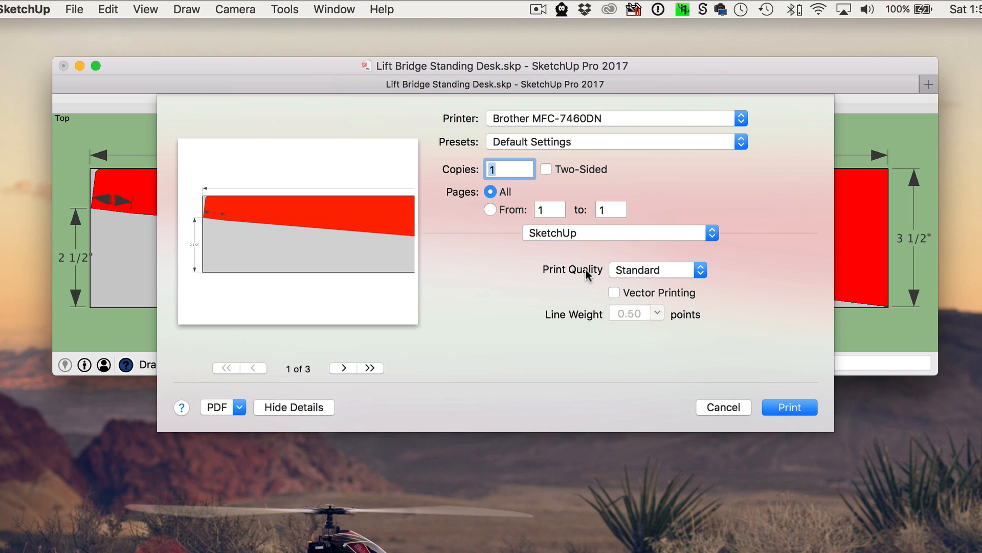
mouse_move(655, 270)
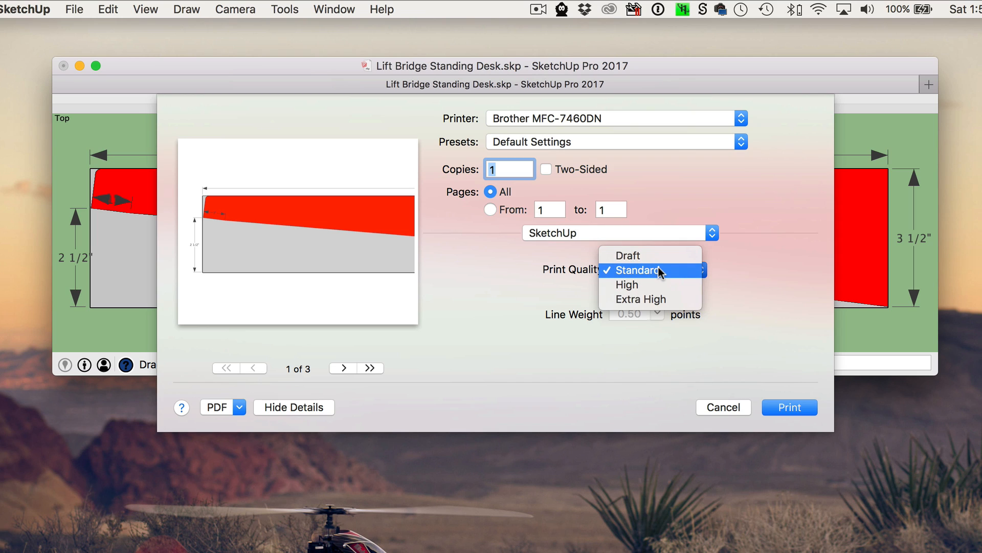
Step: Leave the print quality on Standard and close the print dialog
click(639, 270)
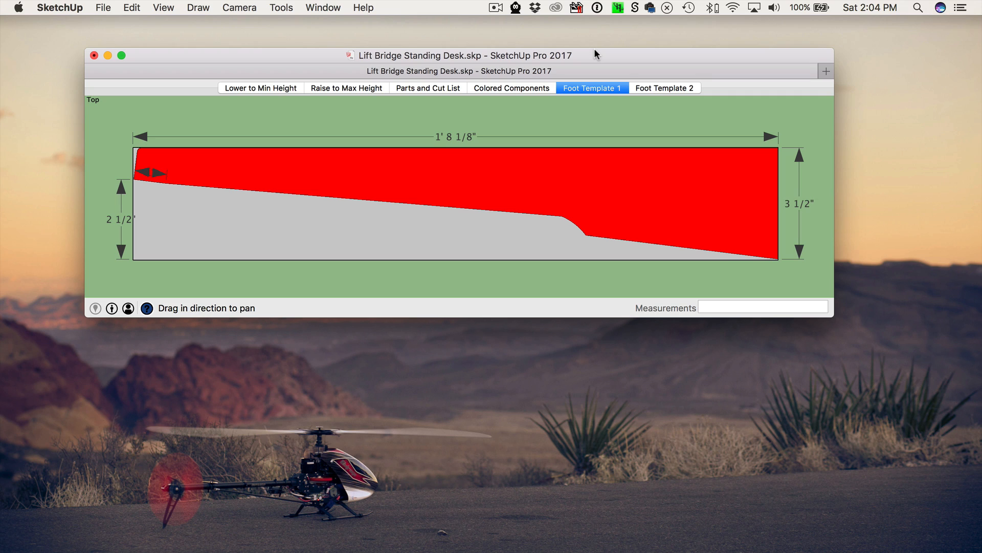
mouse_move(179, 6)
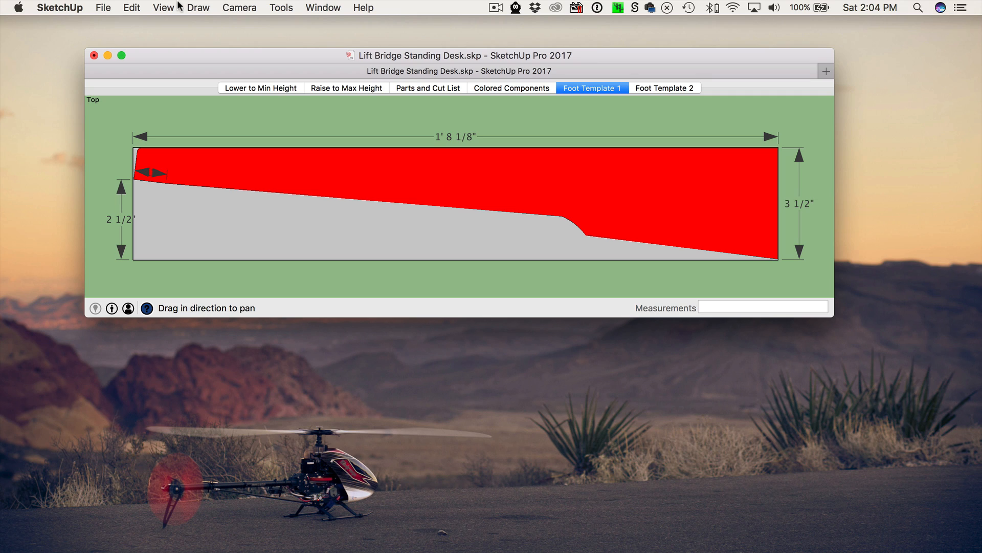
Step: Change the face style to Wireframe so the template shows as plain outlines
click(162, 7)
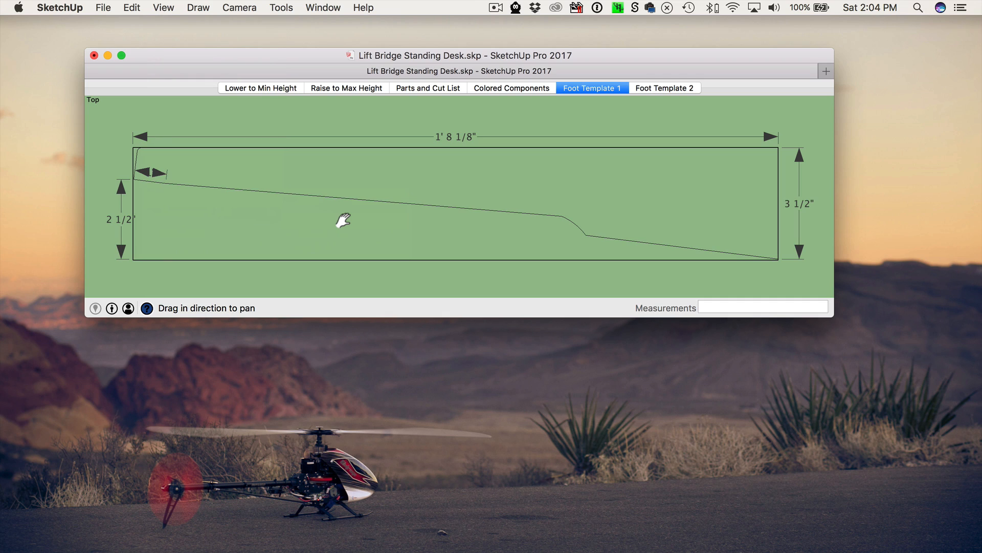
mouse_move(156, 6)
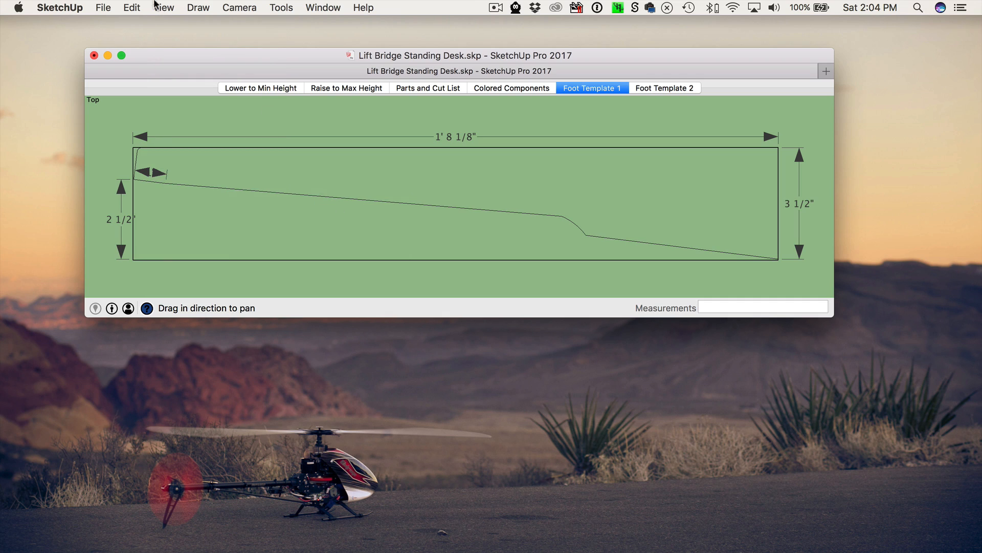
Step: Bring up the print dialog again and preview the wireframe template's second page, returning to page 1
click(103, 8)
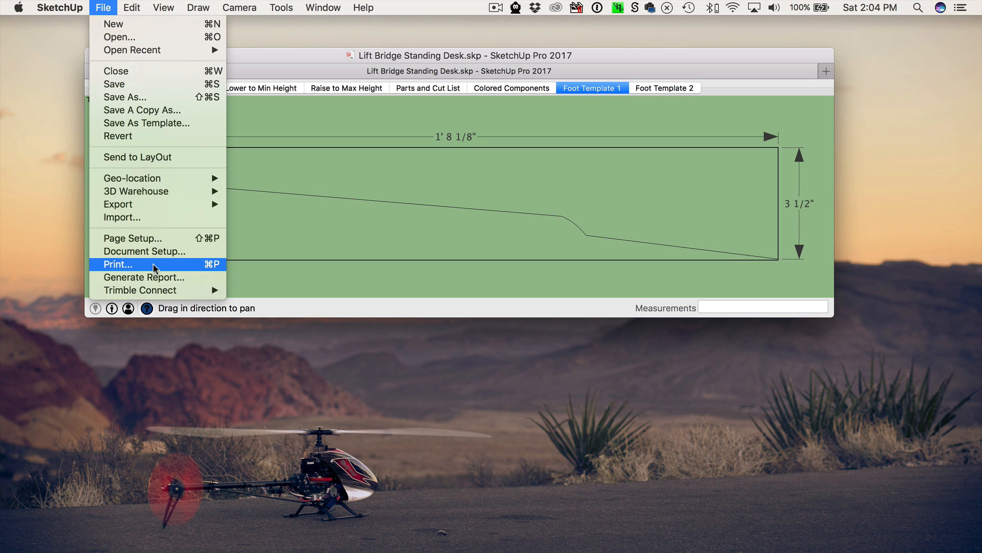
click(118, 264)
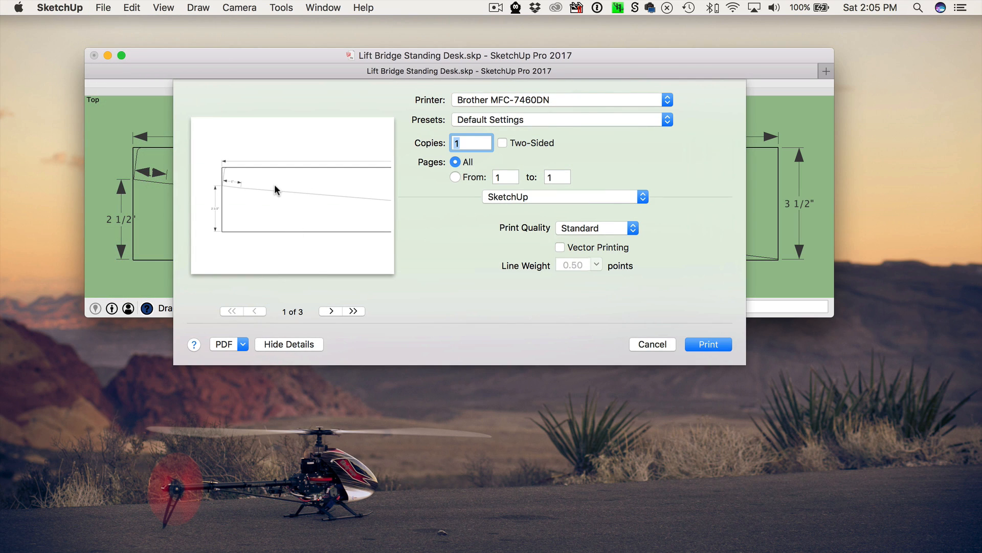
mouse_move(323, 301)
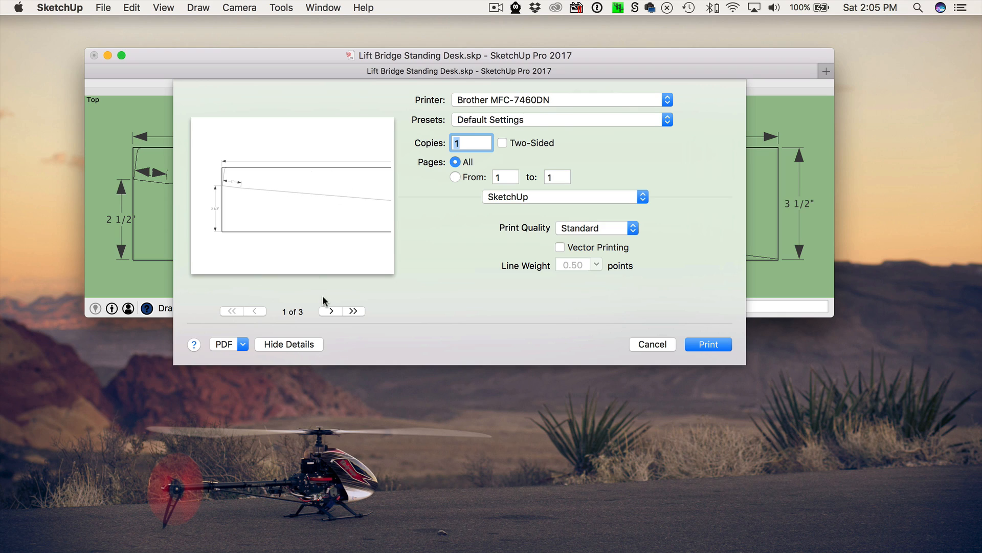
click(330, 310)
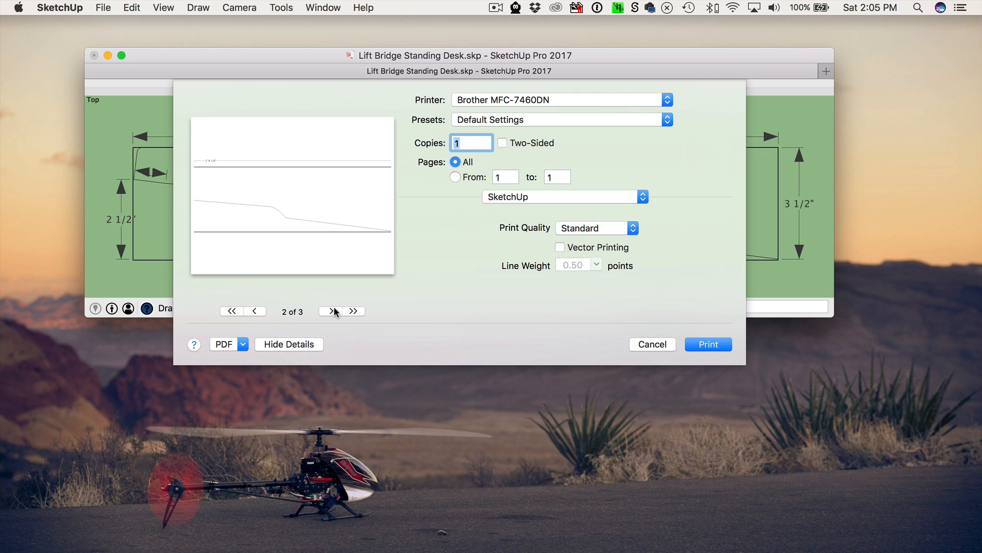
click(254, 311)
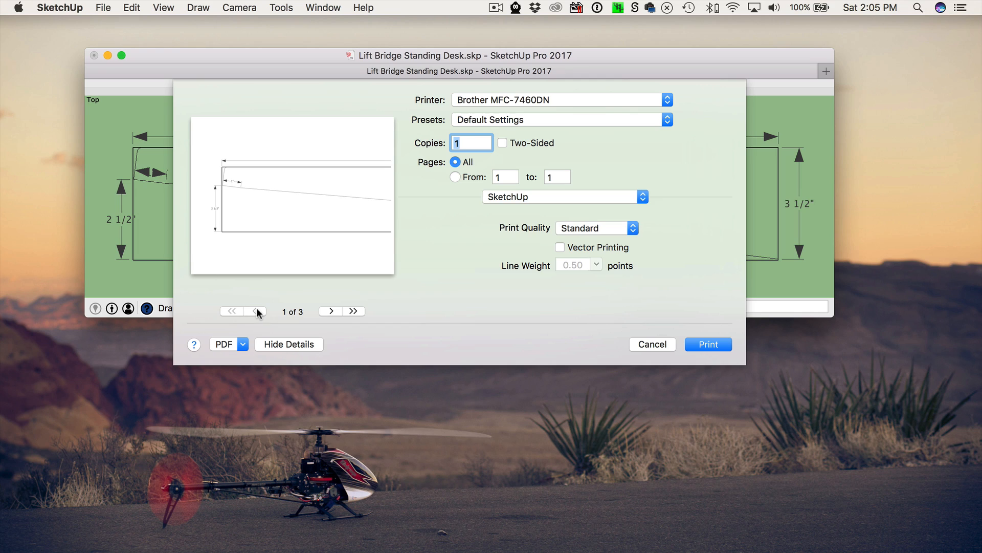